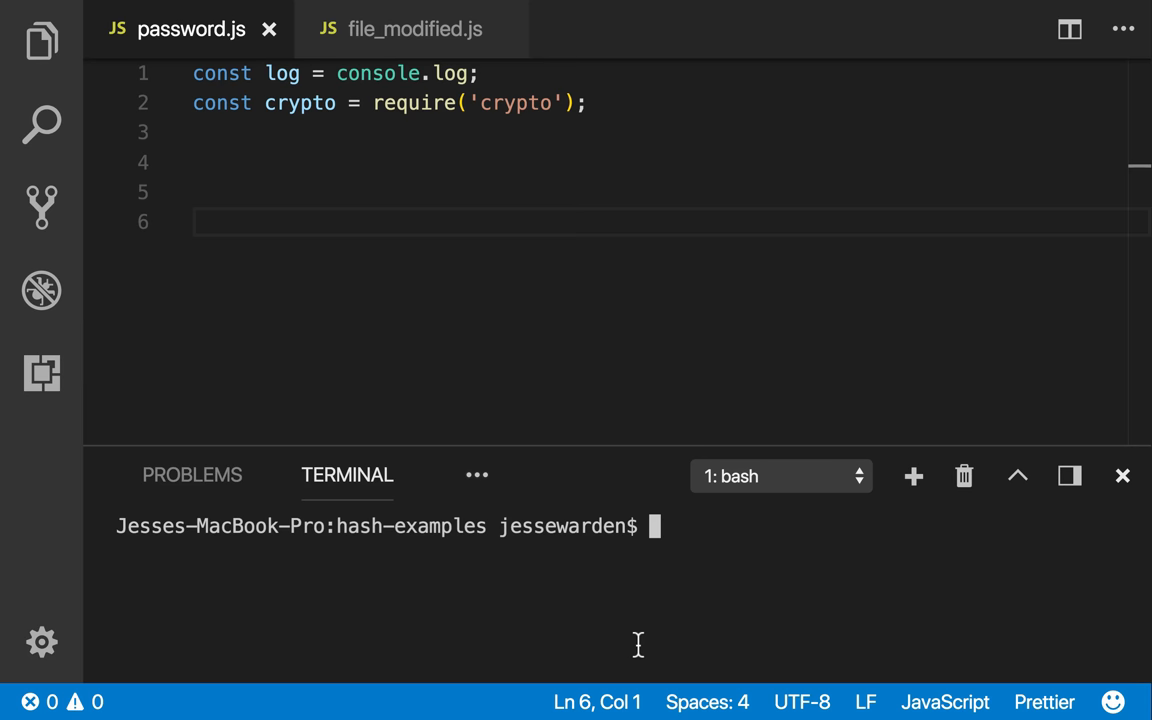
mouse_move(650, 638)
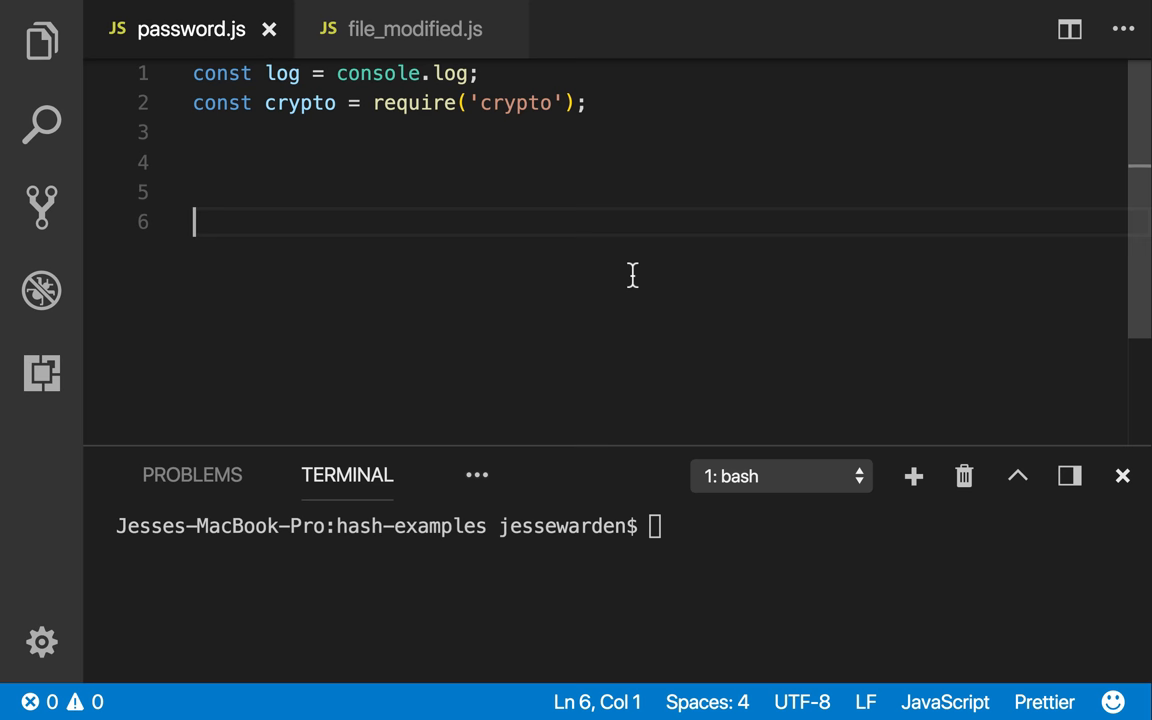
mouse_move(576, 82)
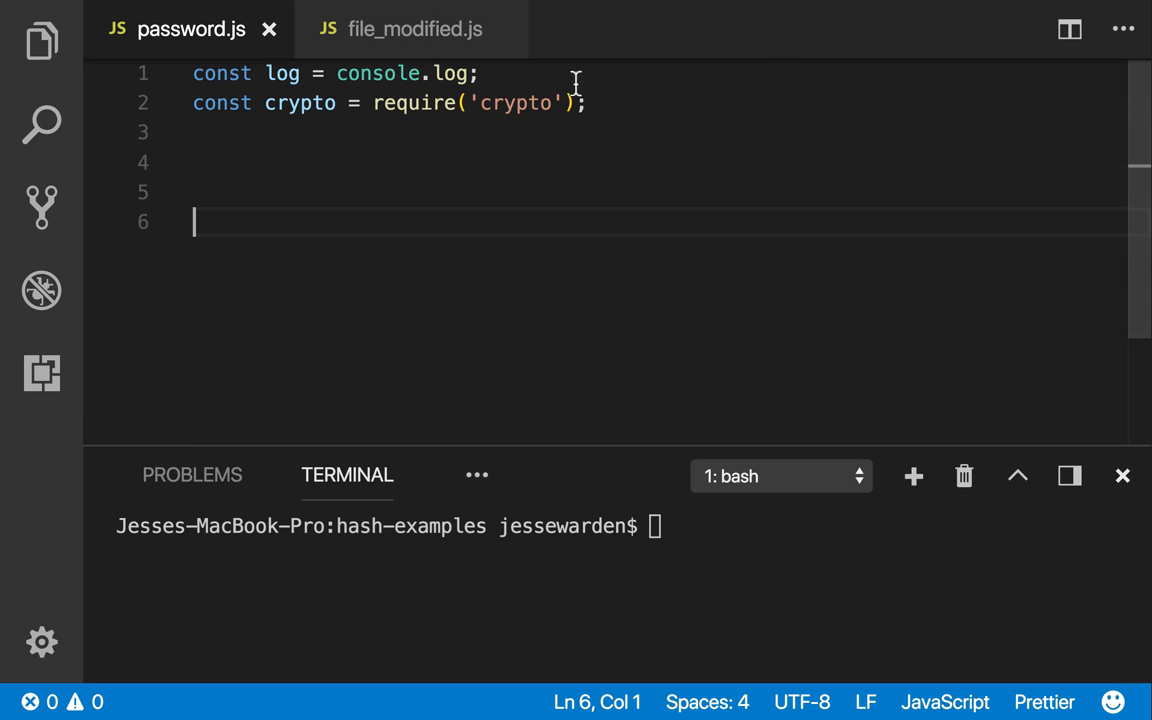
Step: Start hash256 taking stringToHash and creating a crypto sha256 hash object
double_click(300, 102)
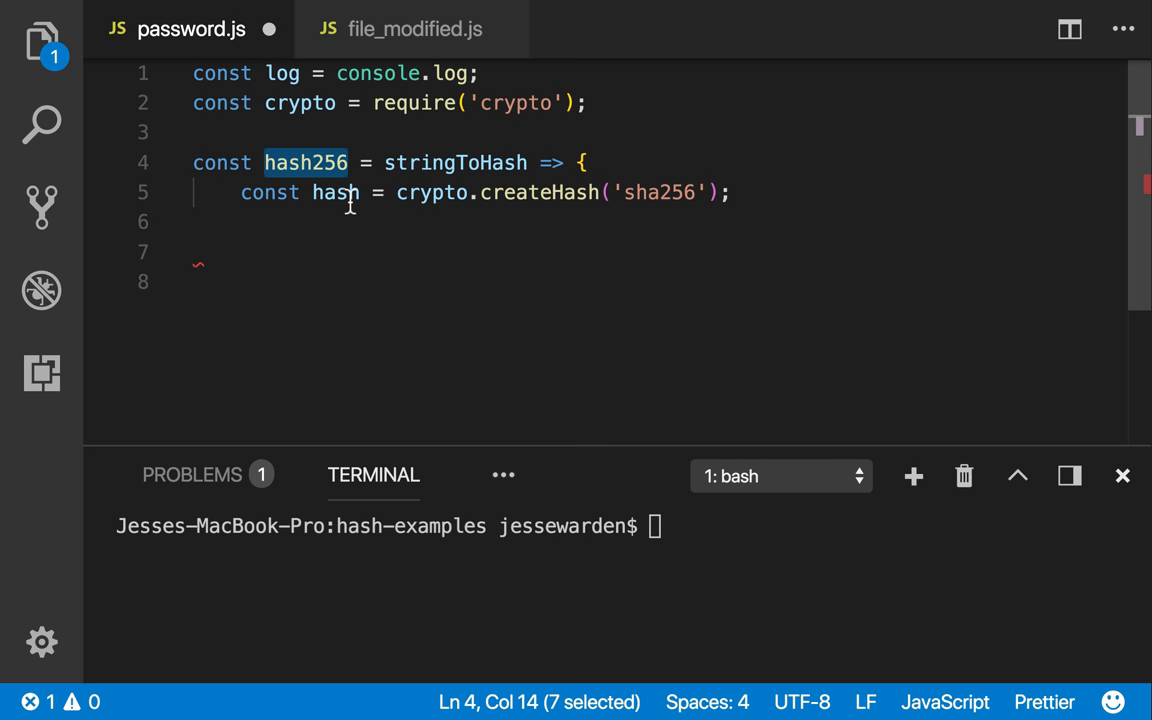
Step: Feed stringToHash into the hash and return hash.digest('hex')
double_click(454, 162)
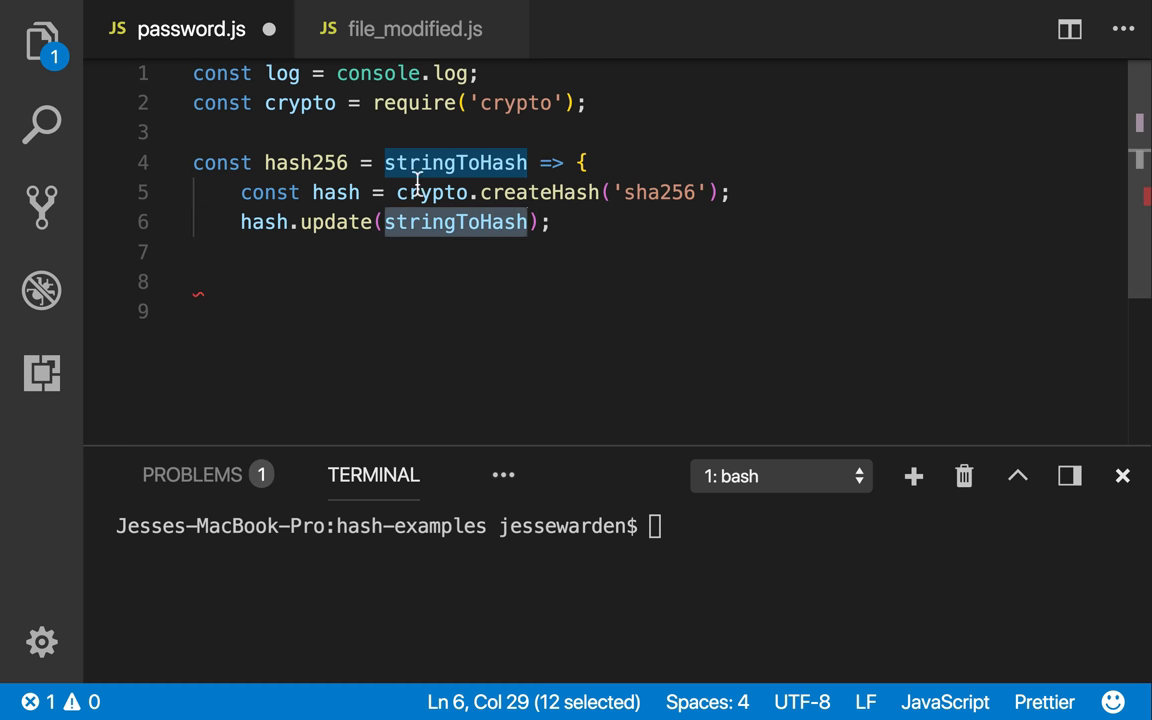
type("return hash.digest('hex');")
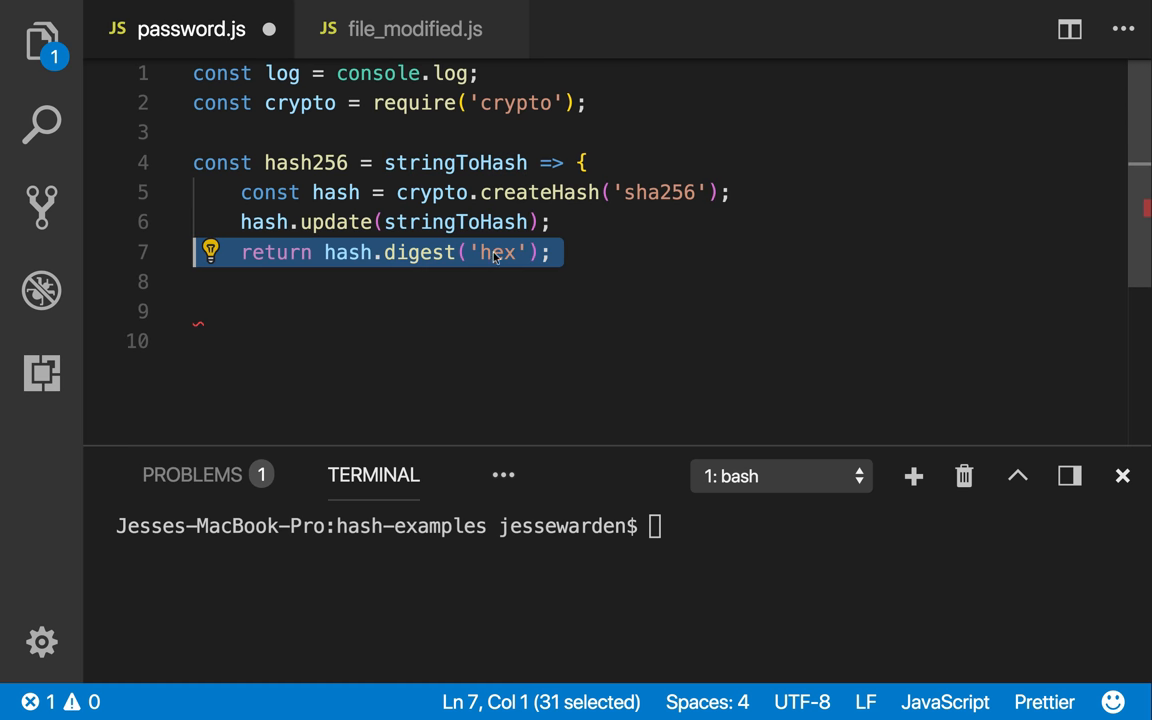
double_click(420, 252)
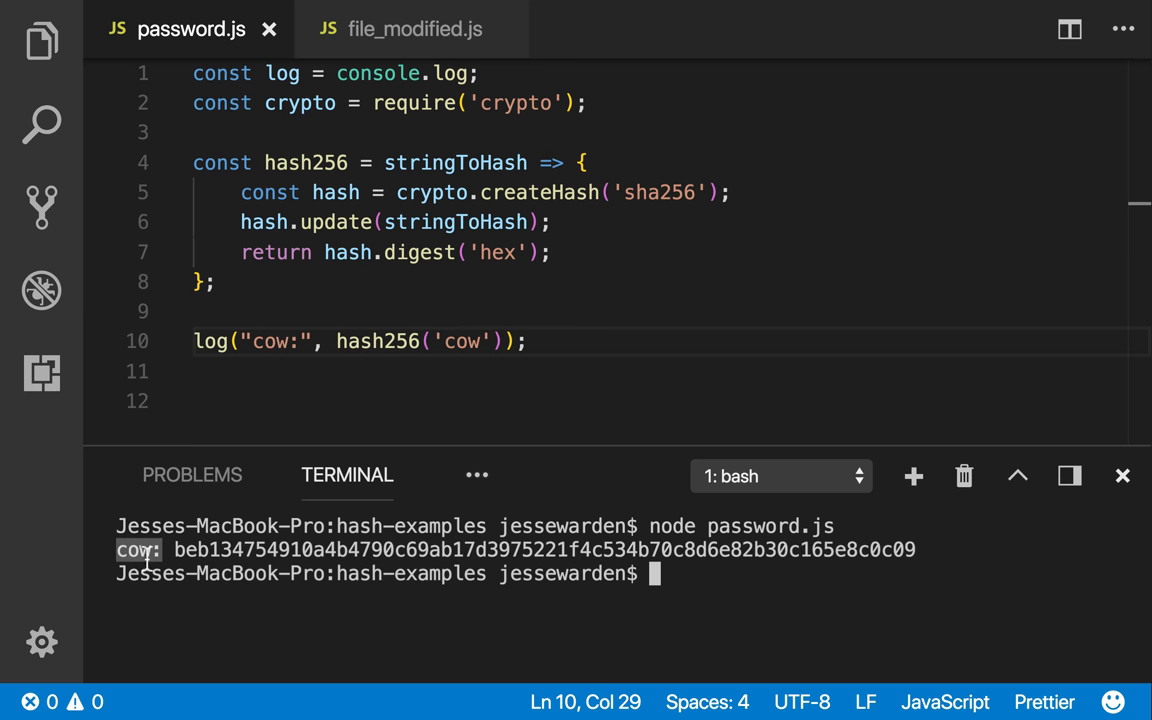
mouse_move(668, 508)
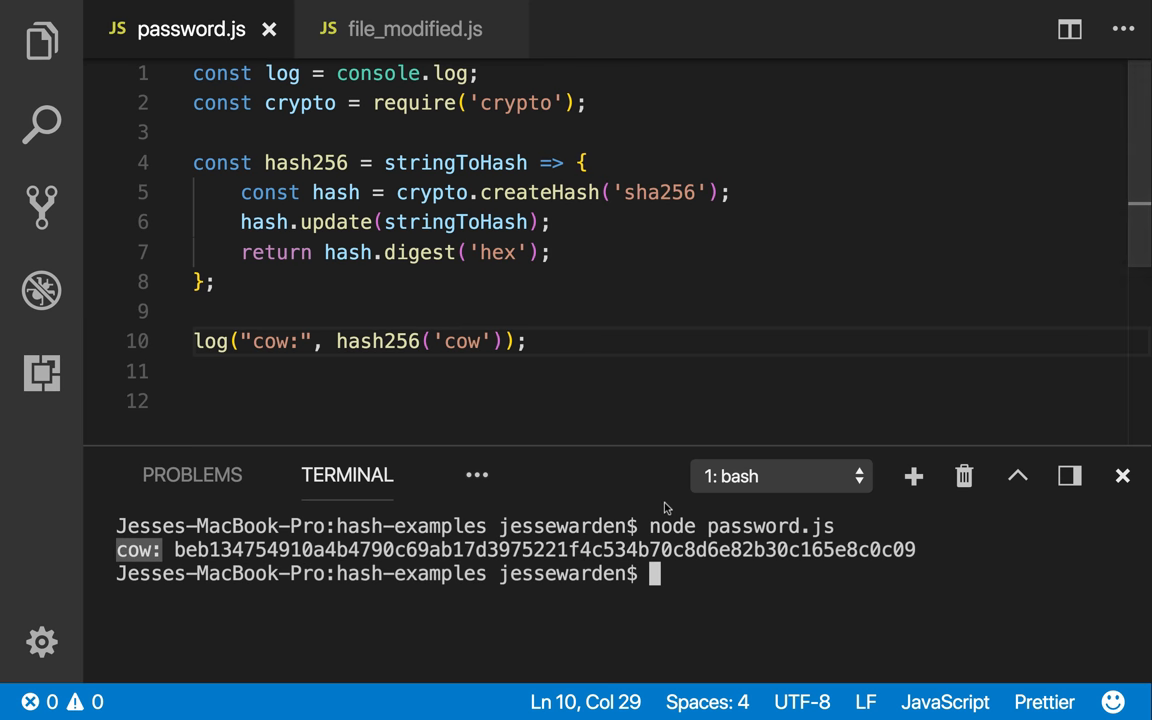
Step: Log hash256('cow') and hash256('moo') under a gibberish label and run password.js
key("Return")
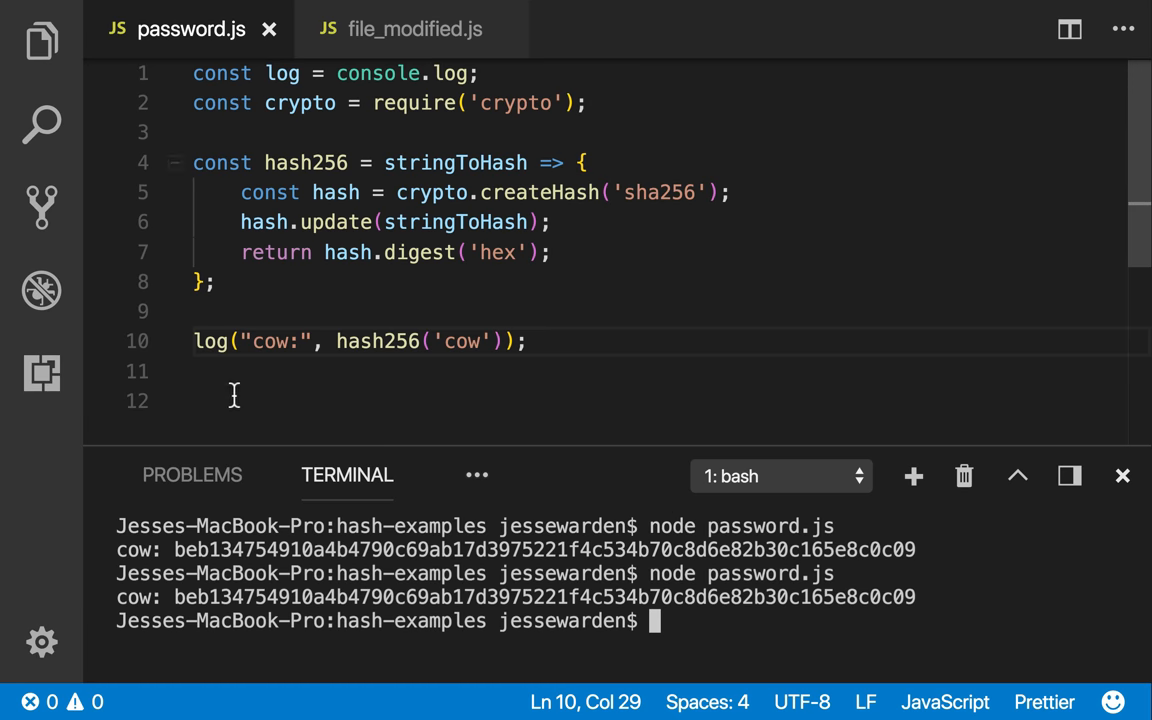
type("log(\"cow:\", hash256('cow'));")
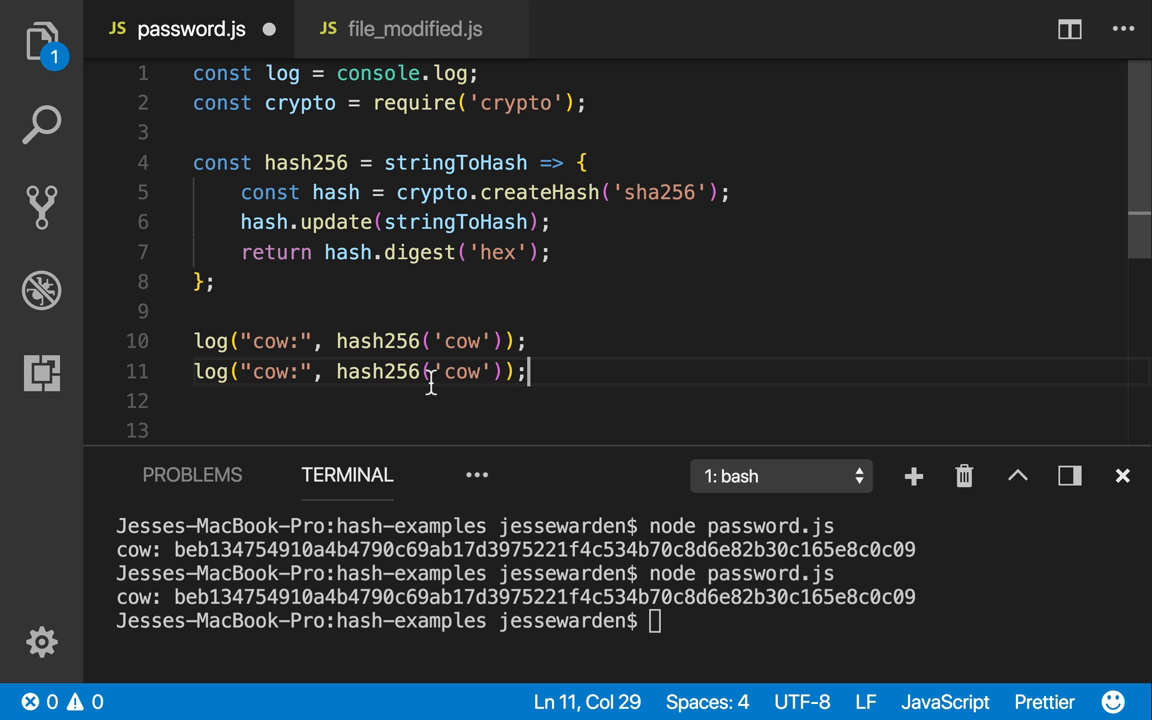
type("moo")
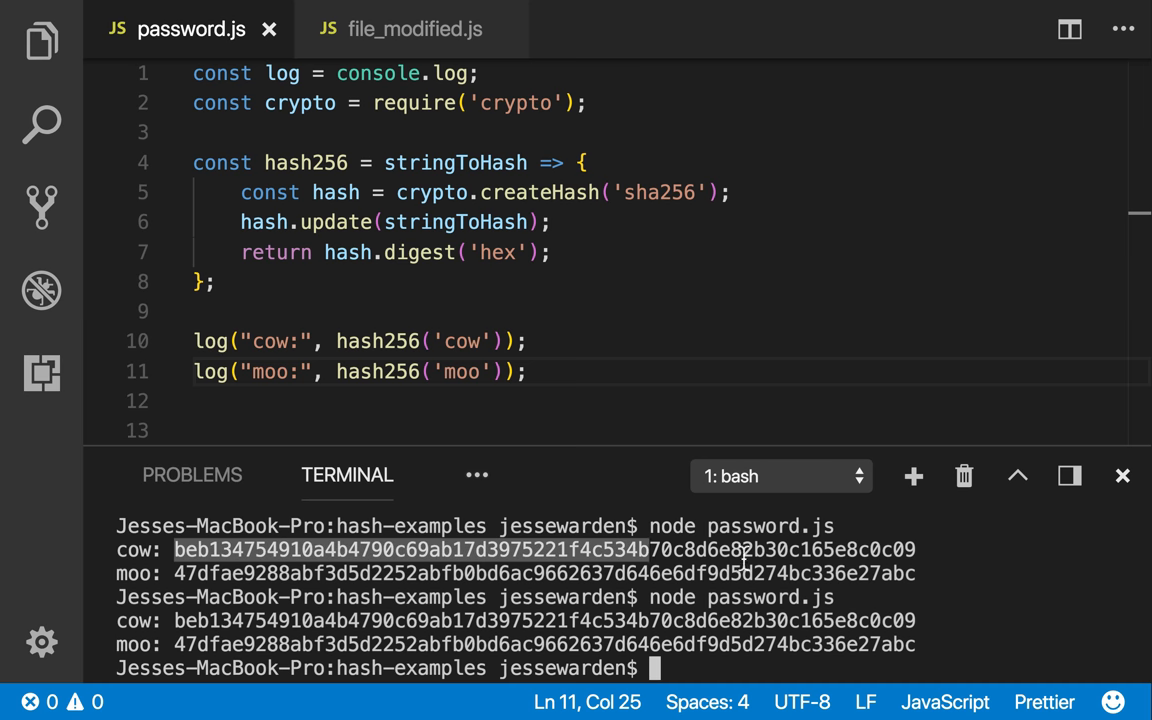
type("akjsdfkalsdjflkjasdlkfjklasjd")
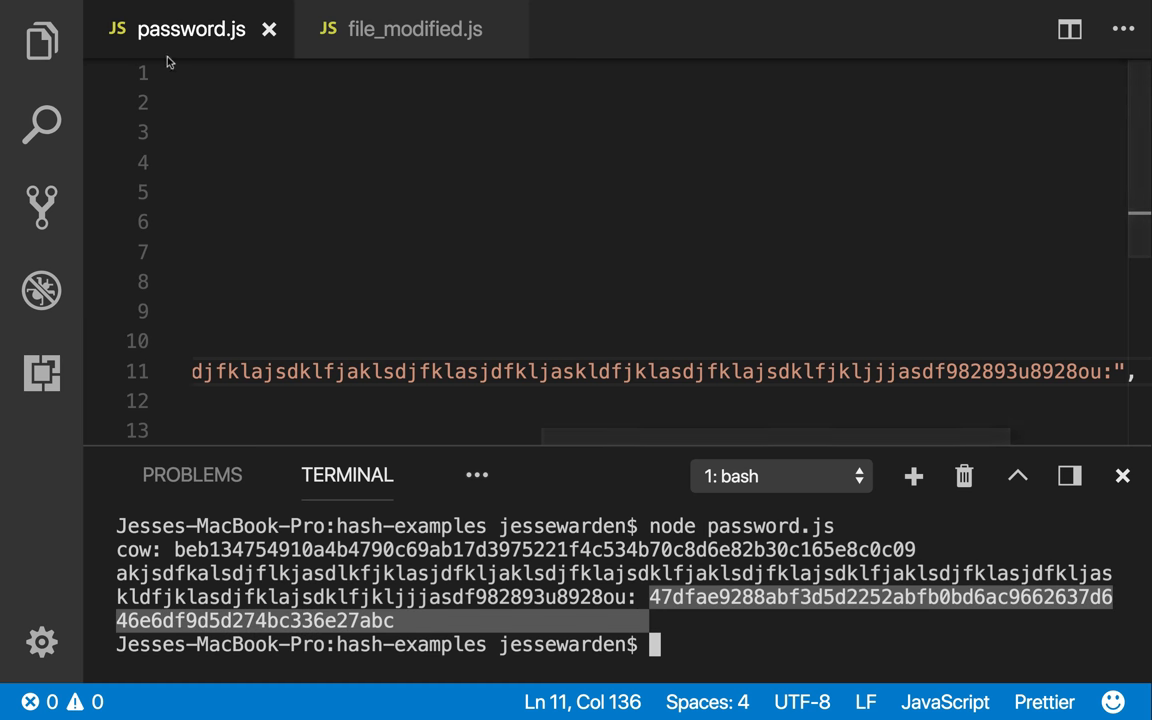
Step: View blog-post.txt from the Explorer and scroll through its contents
left_click(42, 40)
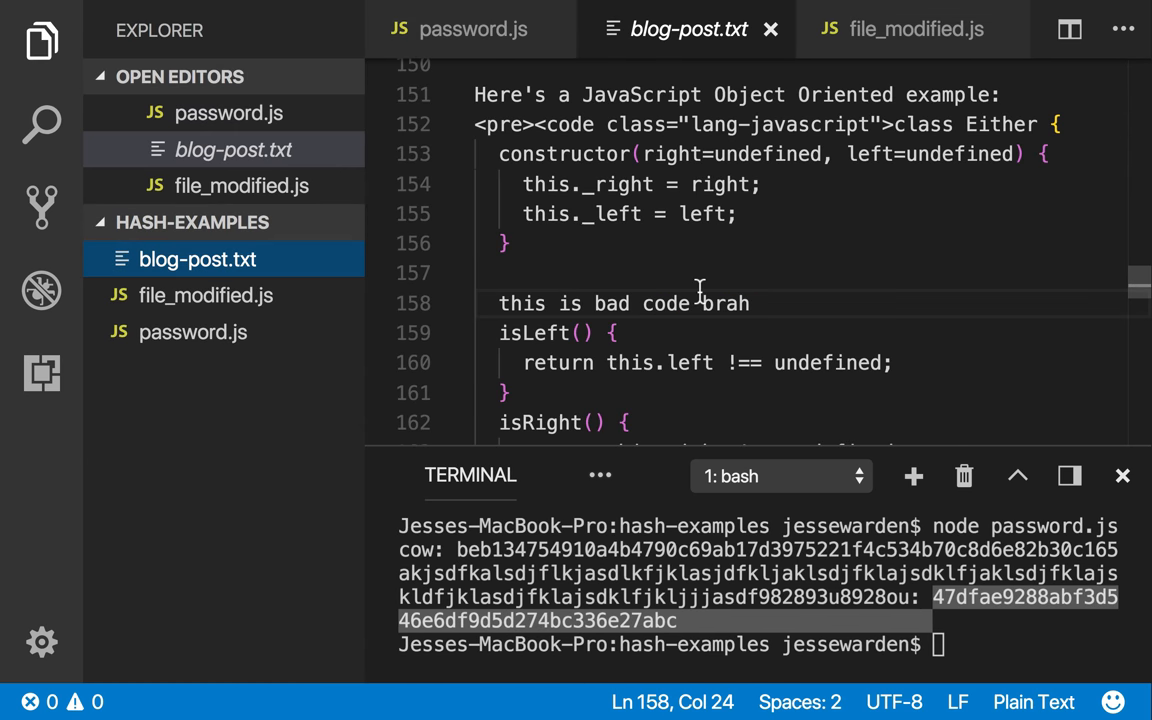
scroll("up", 3)
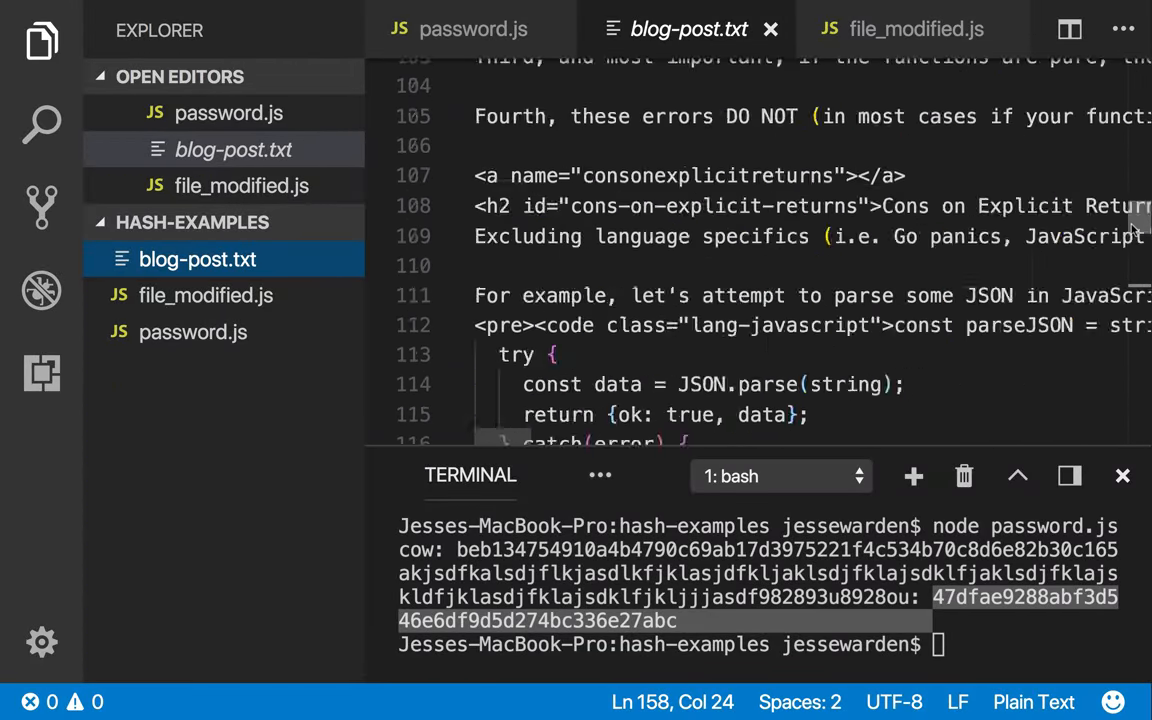
scroll("down", 3)
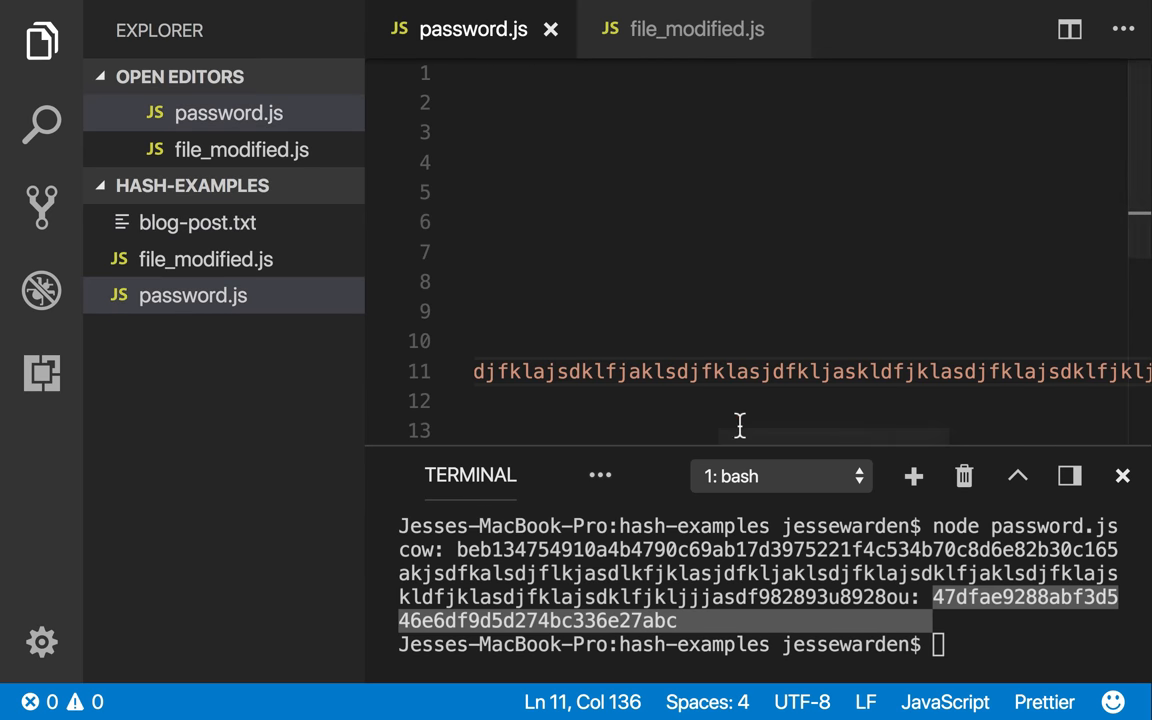
Step: Review fileHash in file_modified.js: filename parameter, contents variable and its call
left_click(696, 30)
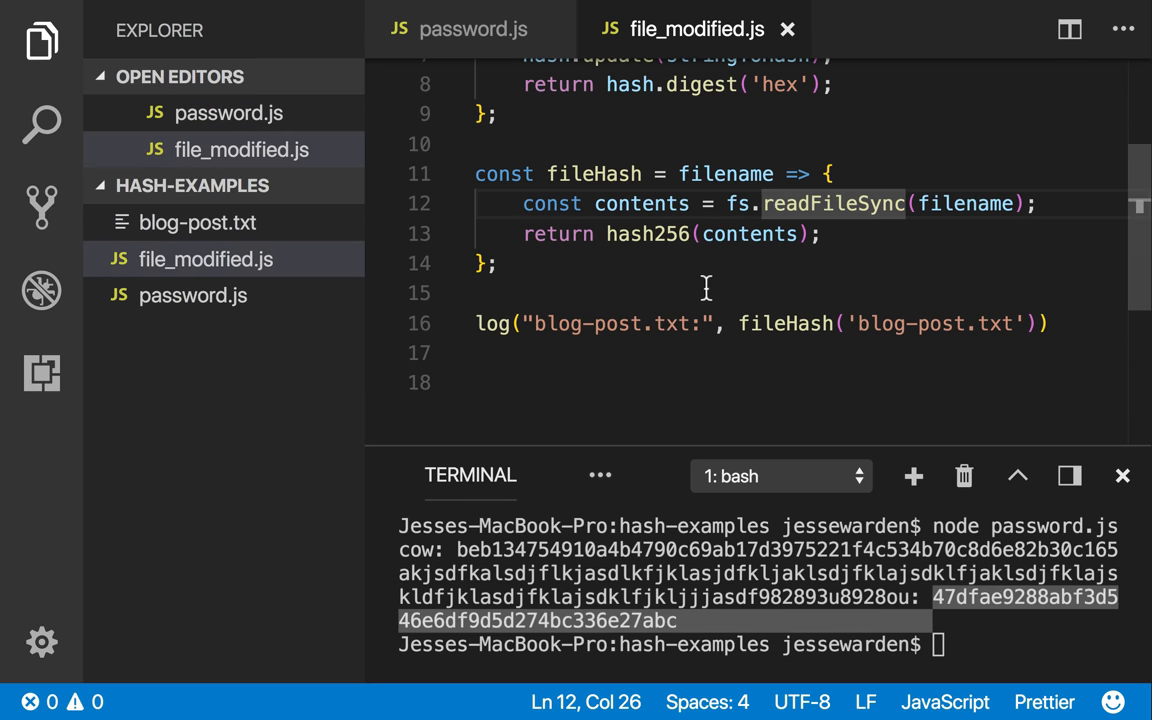
double_click(726, 174)
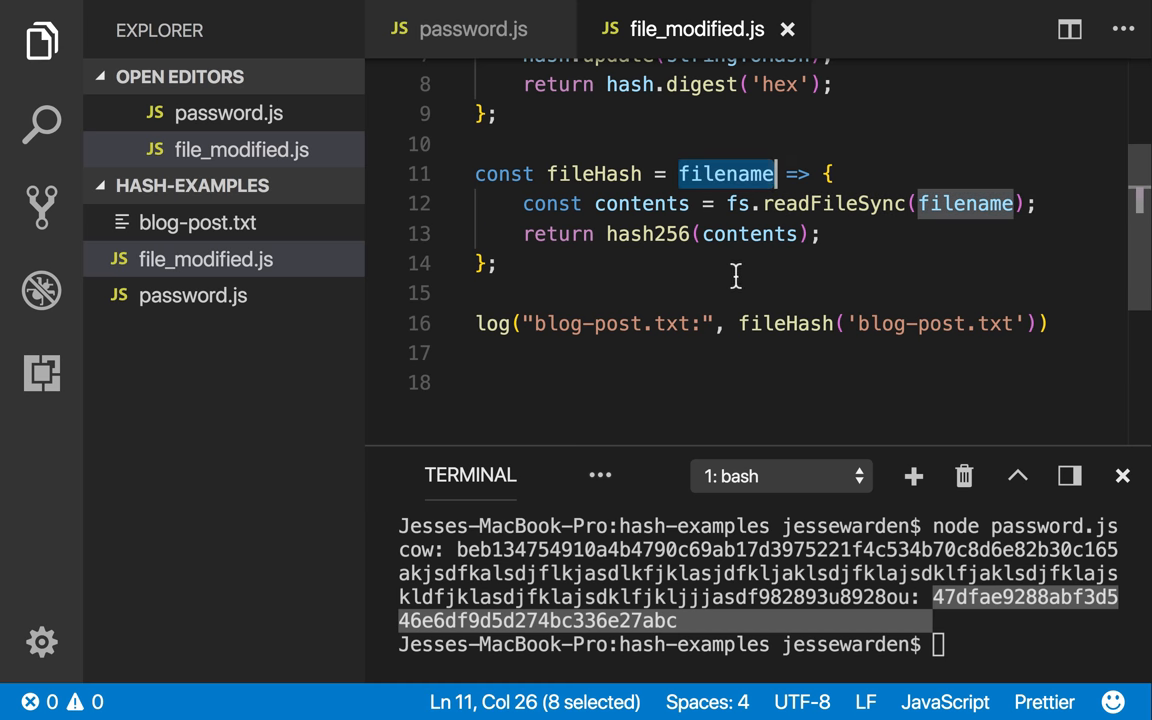
double_click(640, 204)
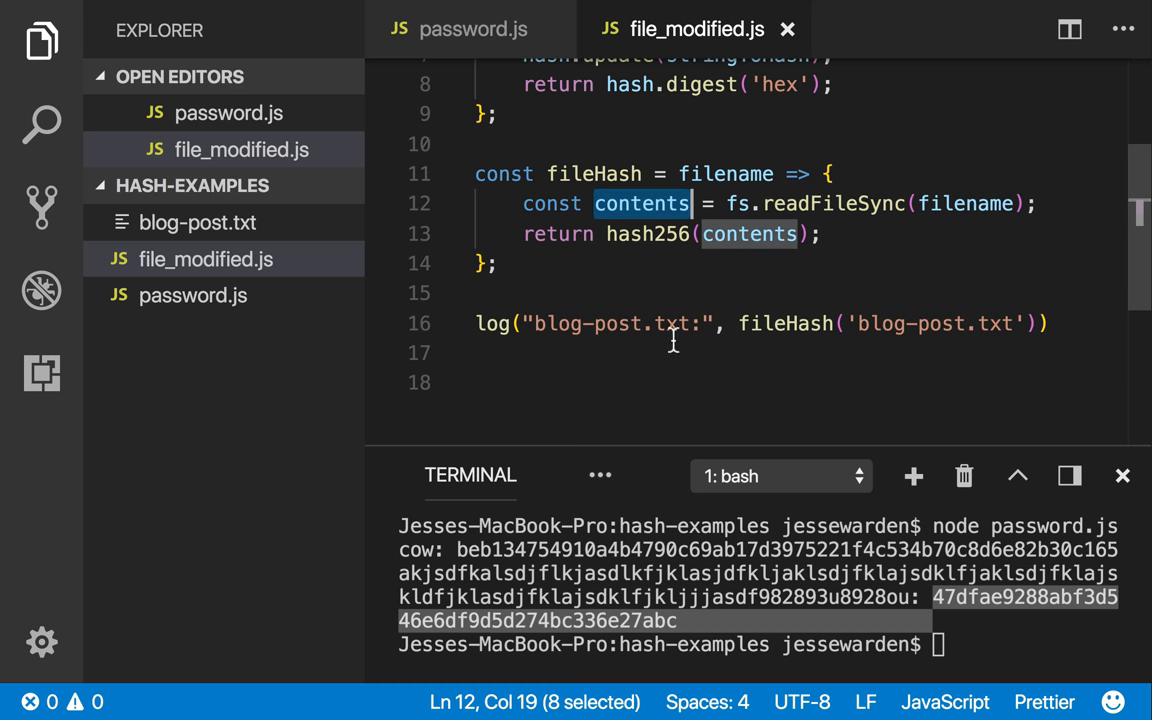
double_click(784, 324)
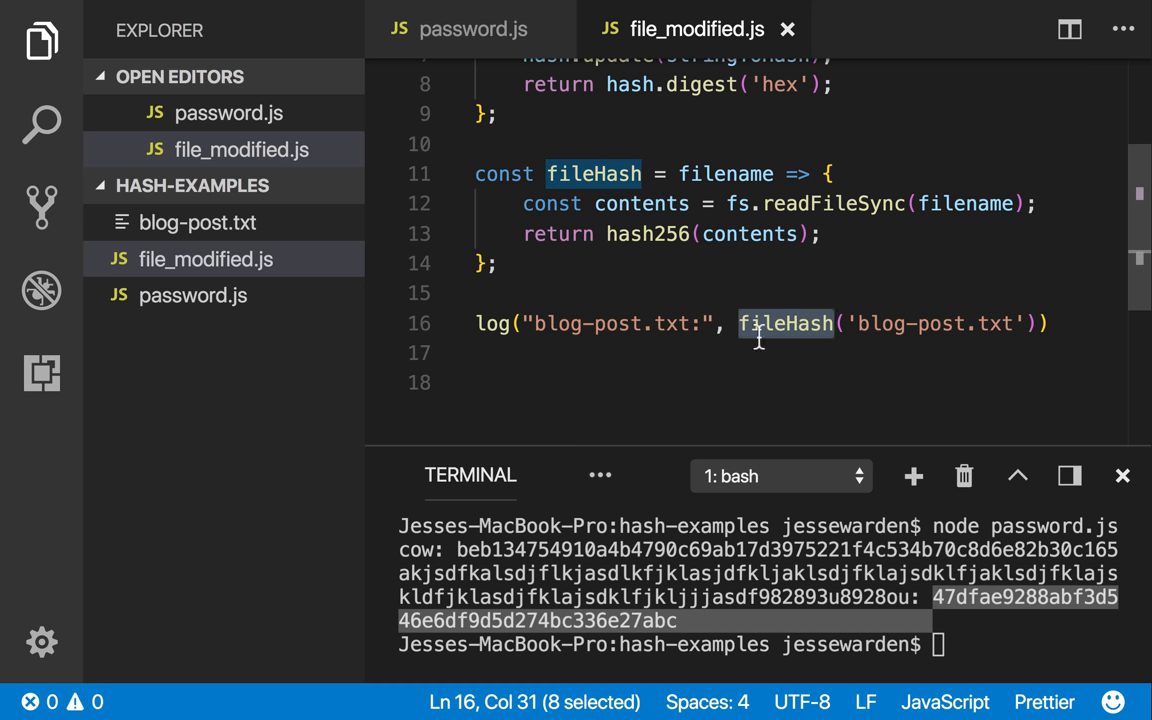
Step: Run node file_modified.js so the terminal prints blog-post.txt's SHA-256 hash
left_click(726, 324)
type("node f")
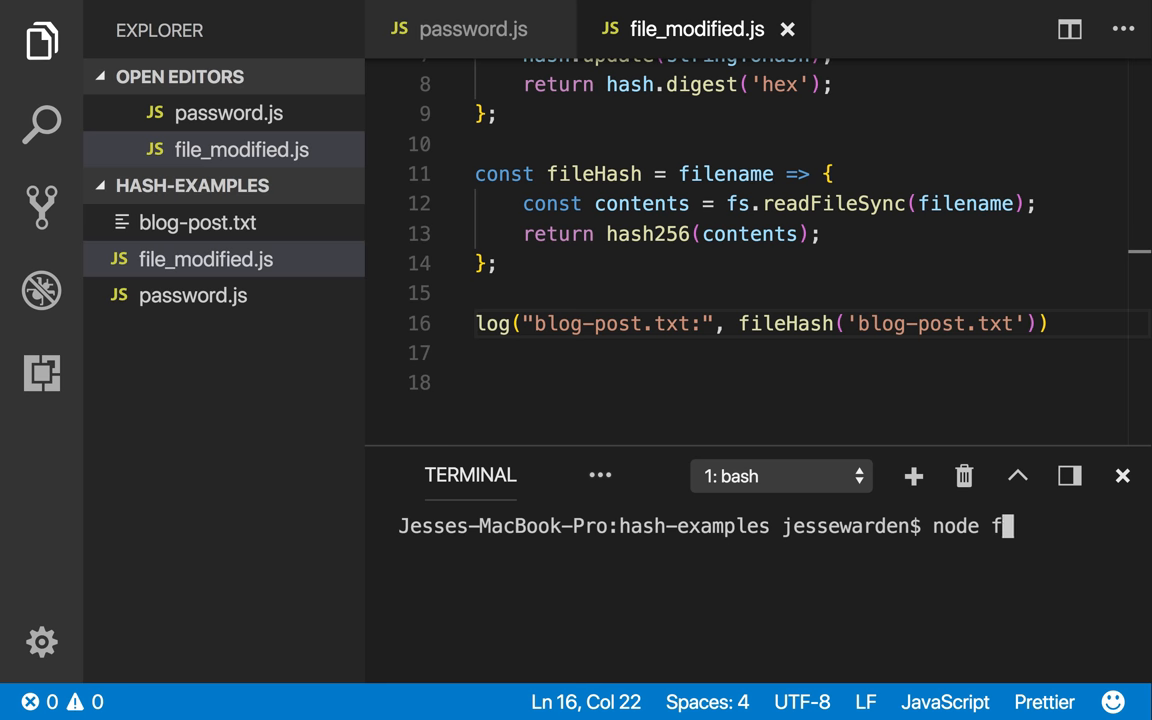
key("Return")
type("asdfasdfasdfasdfadsfasdfasdf")
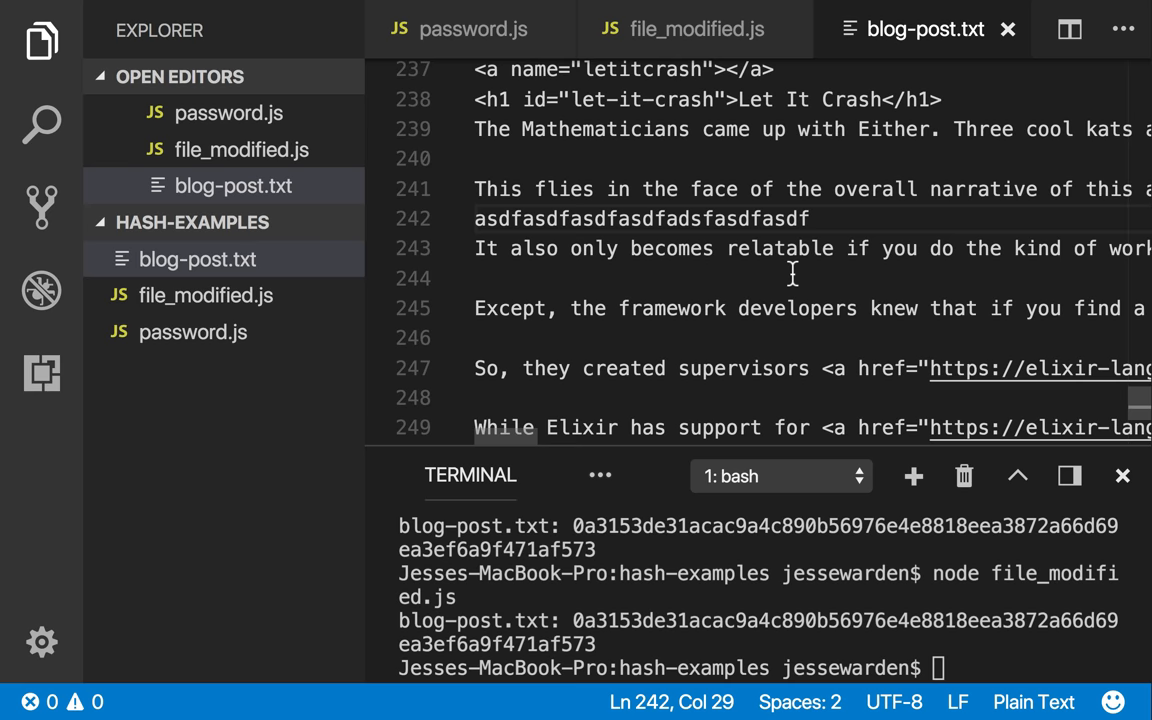
Step: Return to file_modified.js after the rerun shows a new hash, then view password.js
left_click(696, 30)
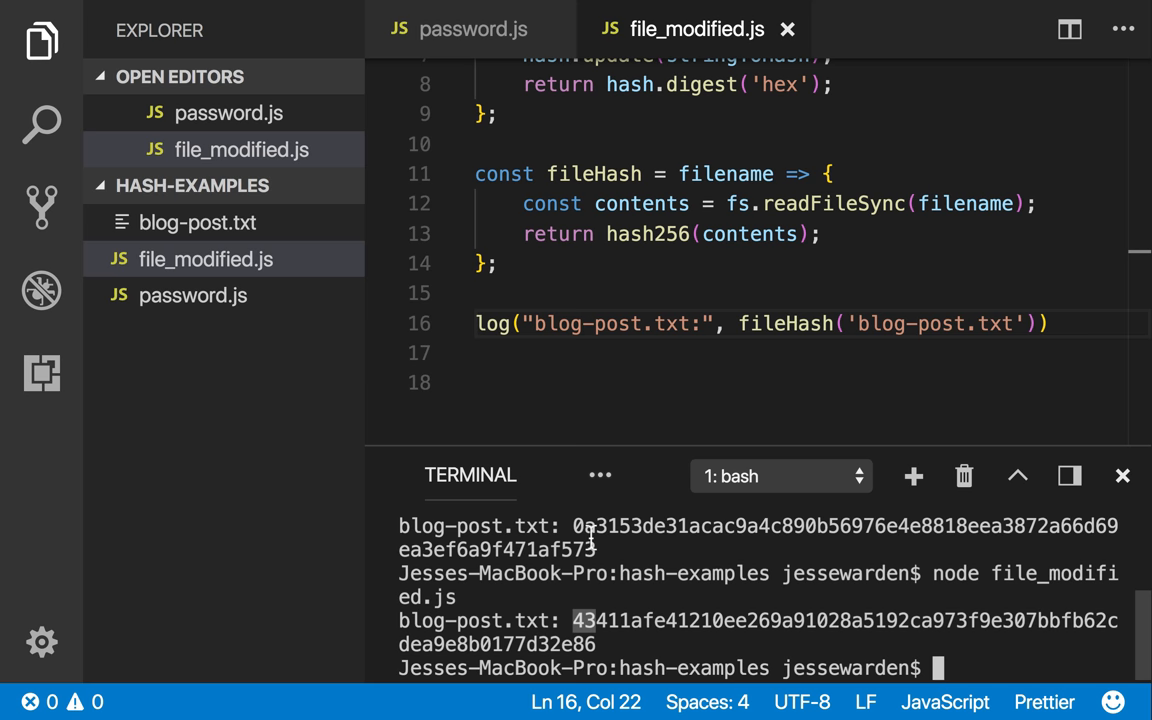
left_click(472, 30)
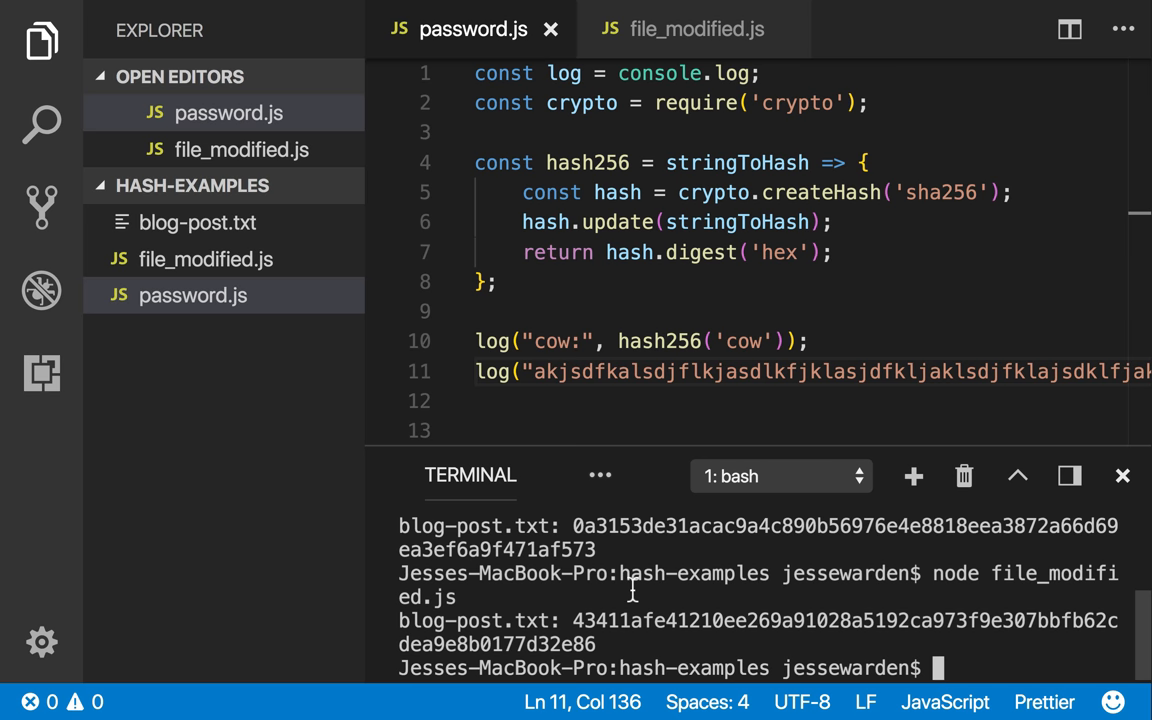
mouse_move(584, 634)
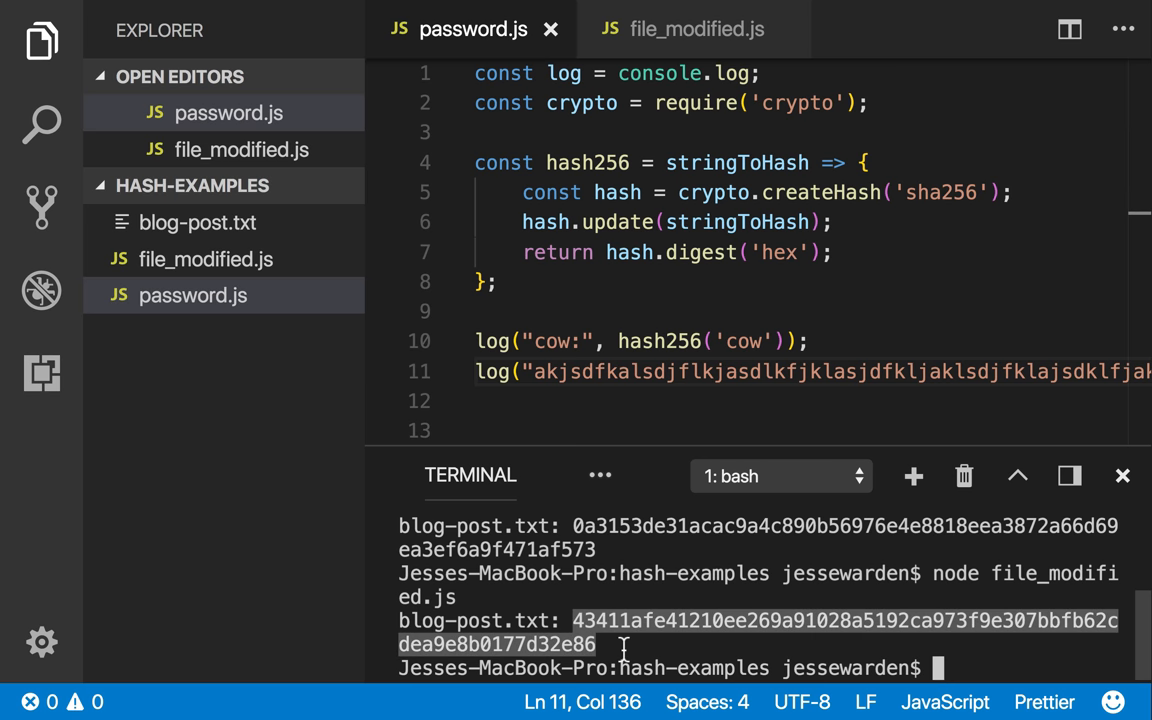
left_click(696, 30)
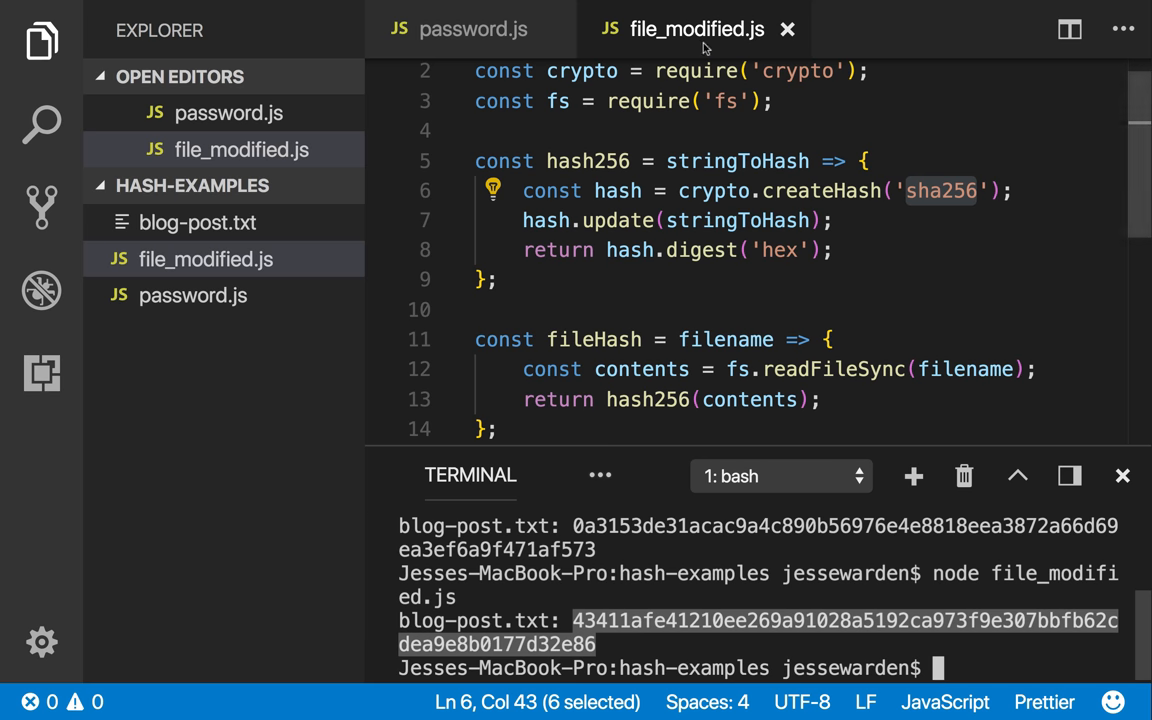
mouse_move(704, 608)
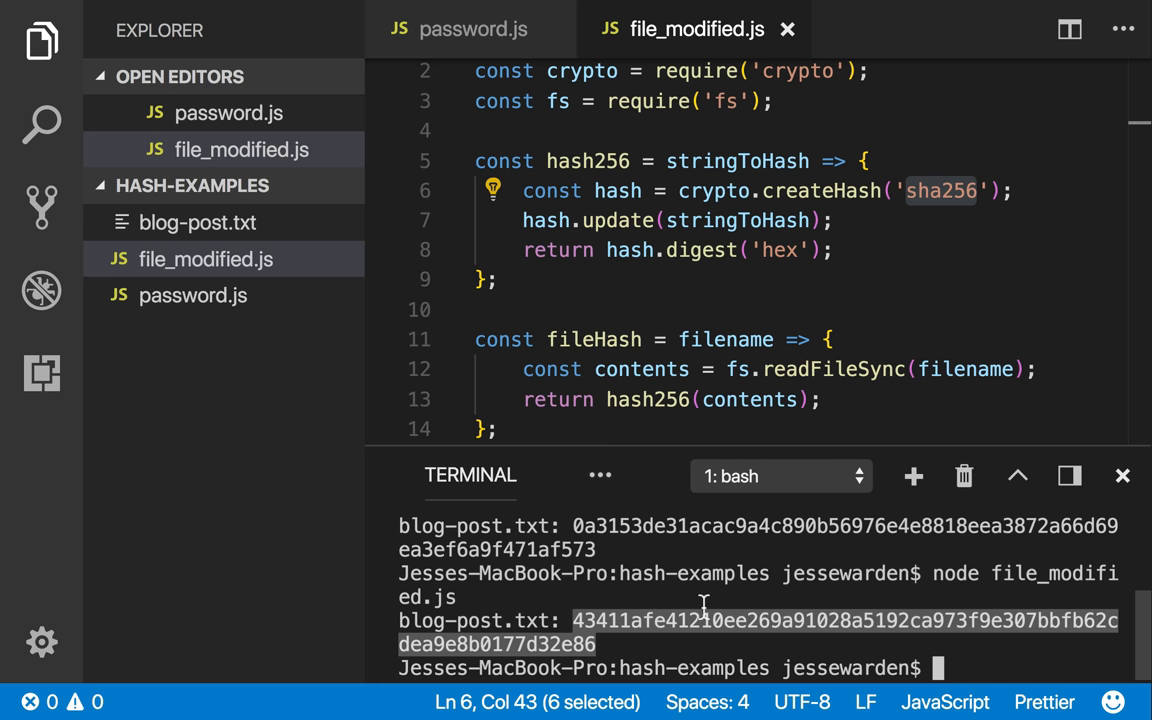